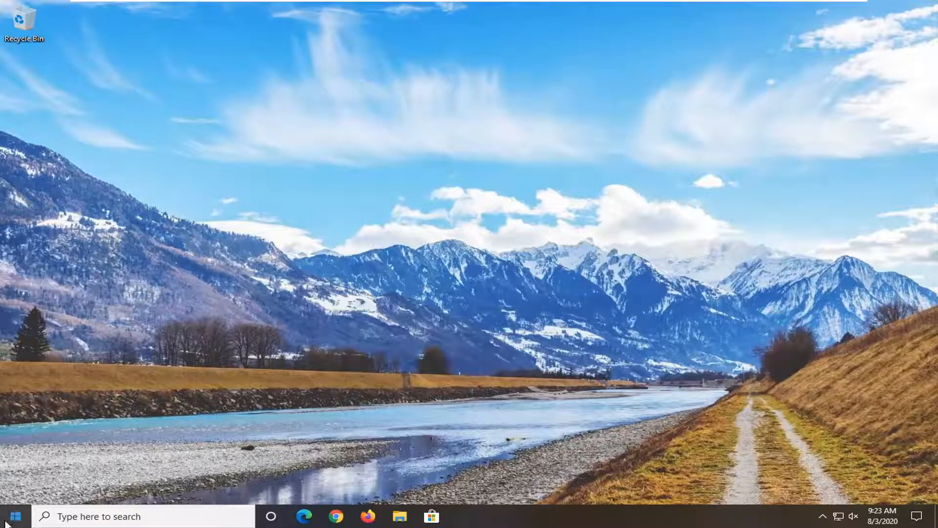
- Search 'graph' in Start and launch the Graphics settings page
text(graphics settings)
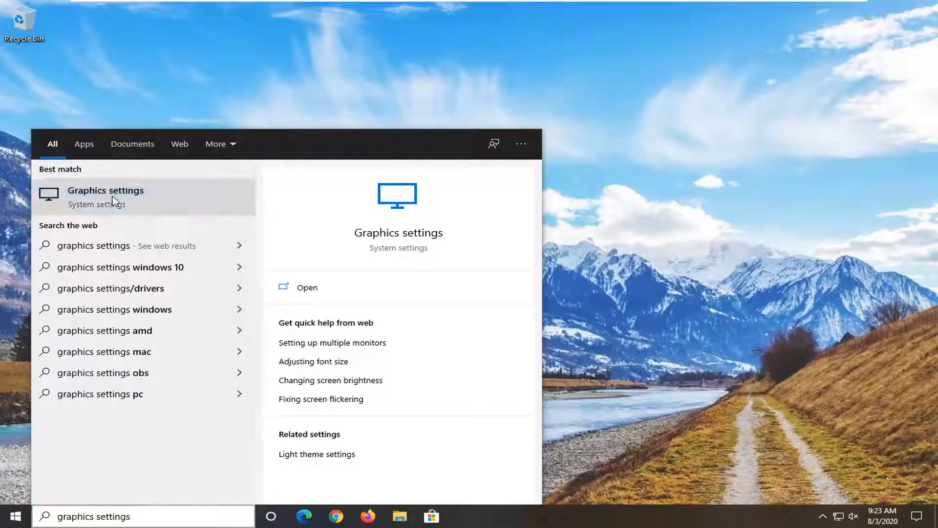
click(105, 197)
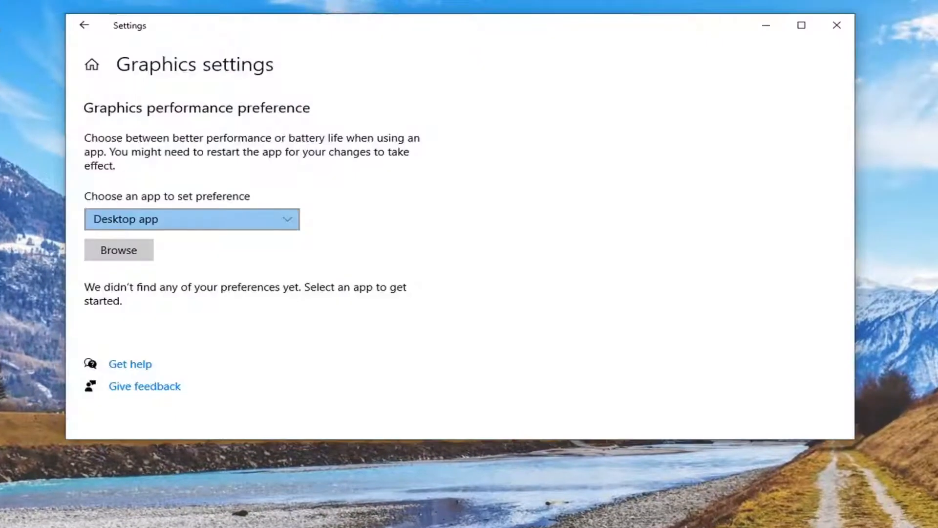
mouse_move(108, 144)
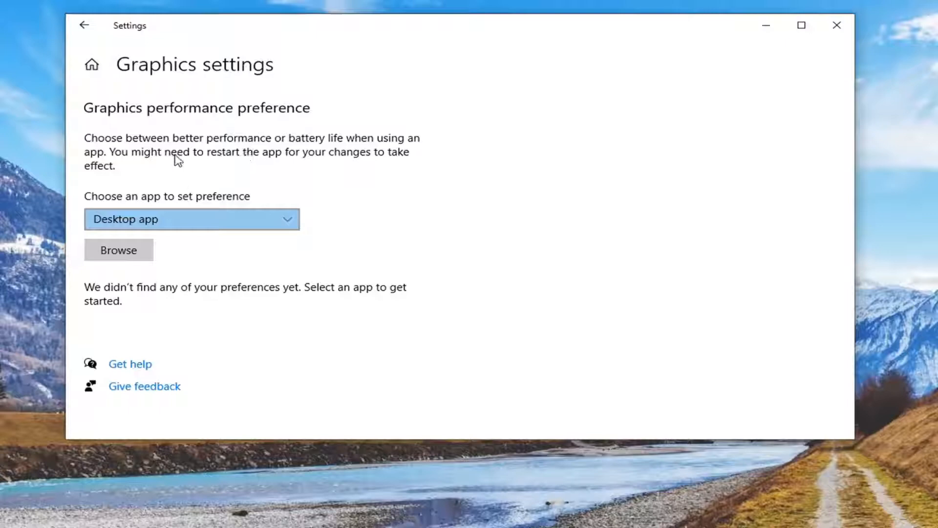
mouse_move(317, 201)
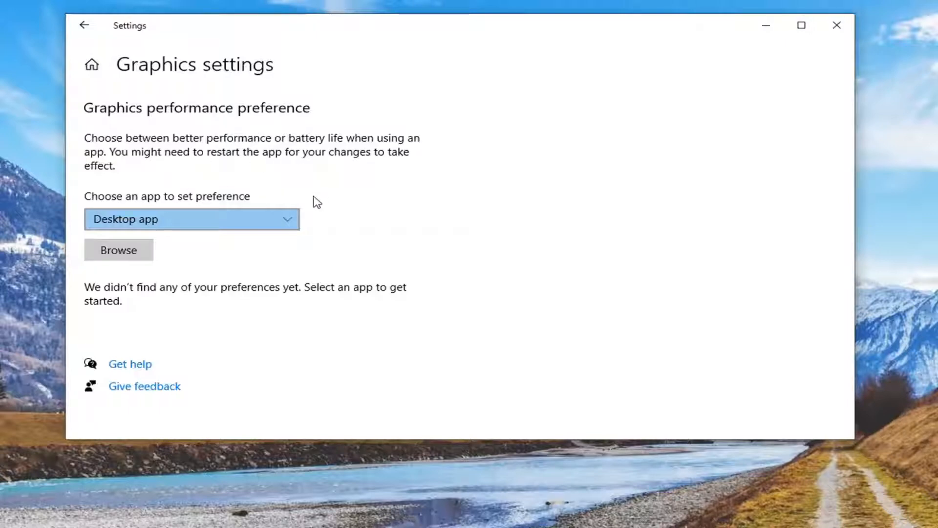
- Reveal the app-type choices, Desktop app and Microsoft Store app, for setting a preference
click(191, 218)
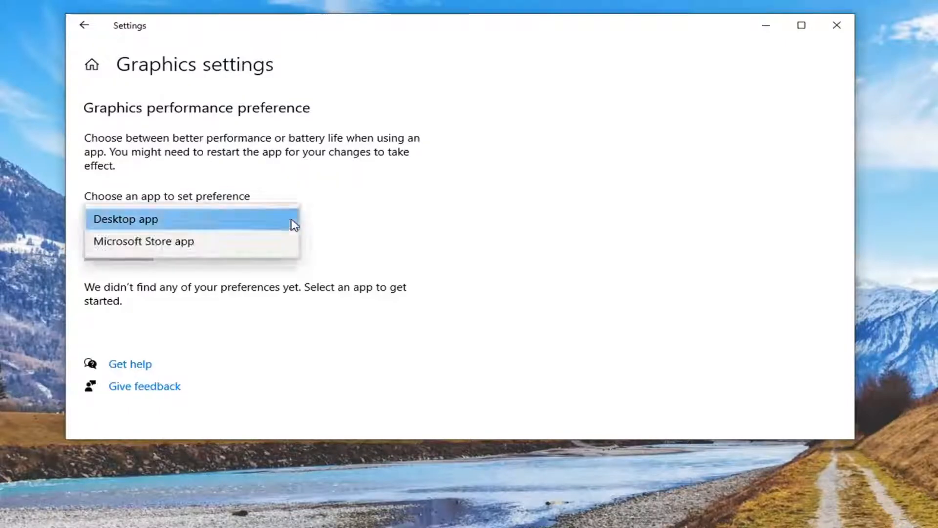
mouse_move(245, 233)
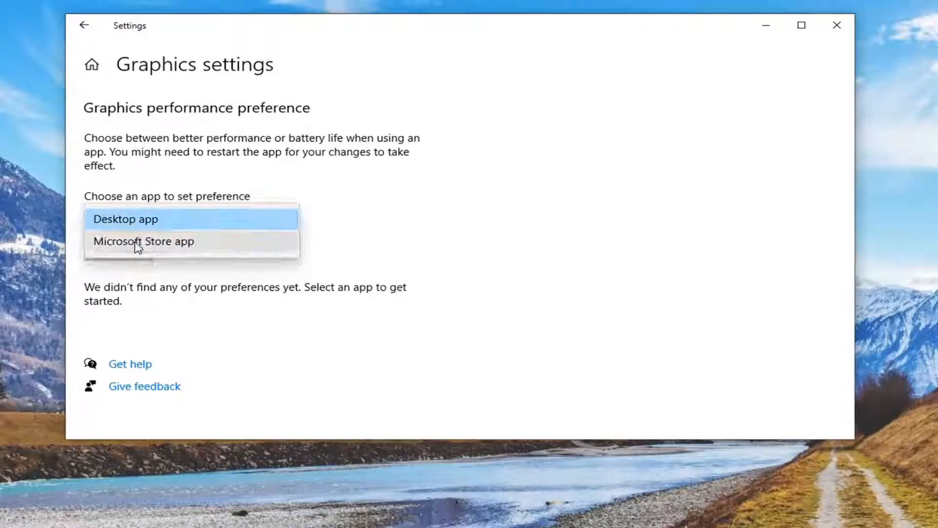
- Choose Microsoft Store app as the type and pick Windows Security from the installed apps
click(144, 241)
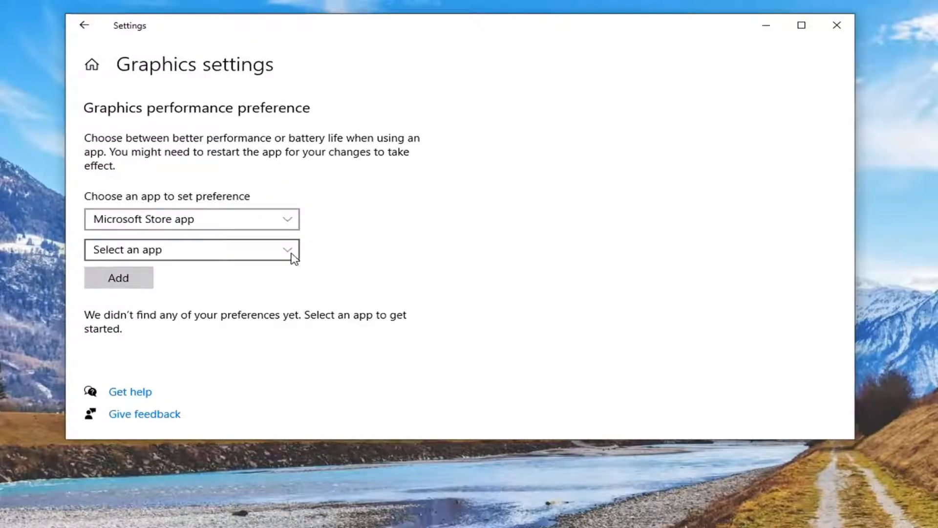
click(191, 250)
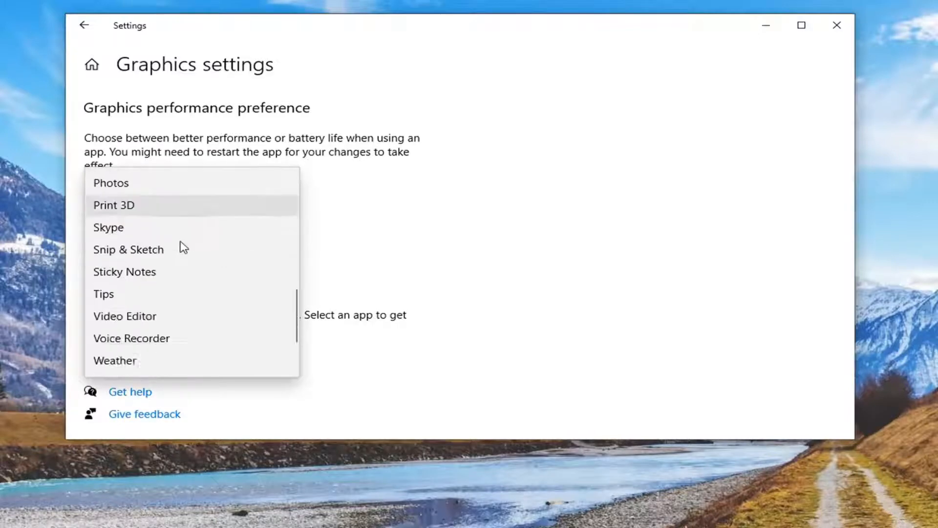
scroll(up, 3)
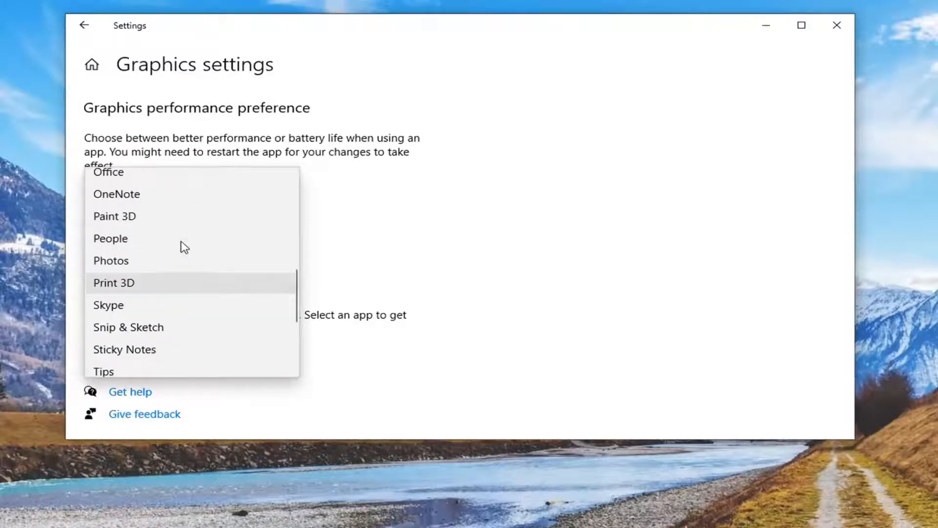
scroll(down, 3)
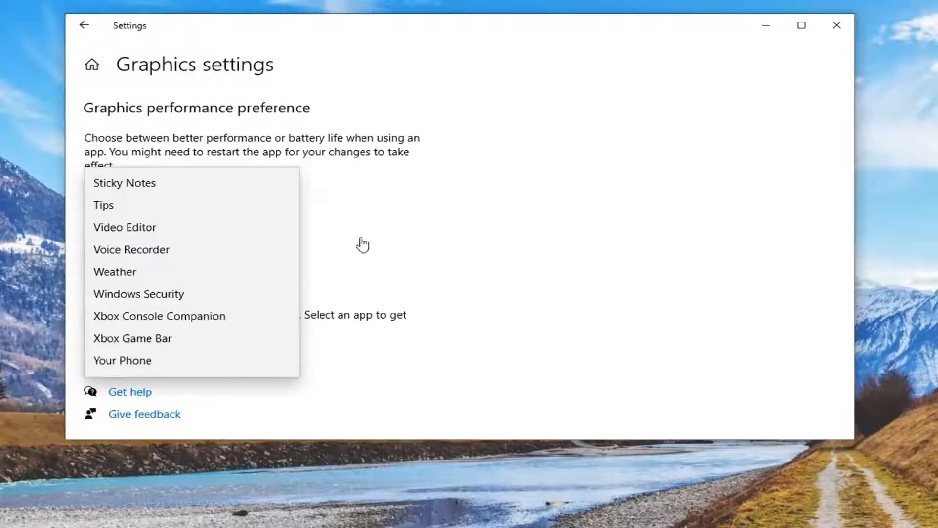
mouse_move(138, 294)
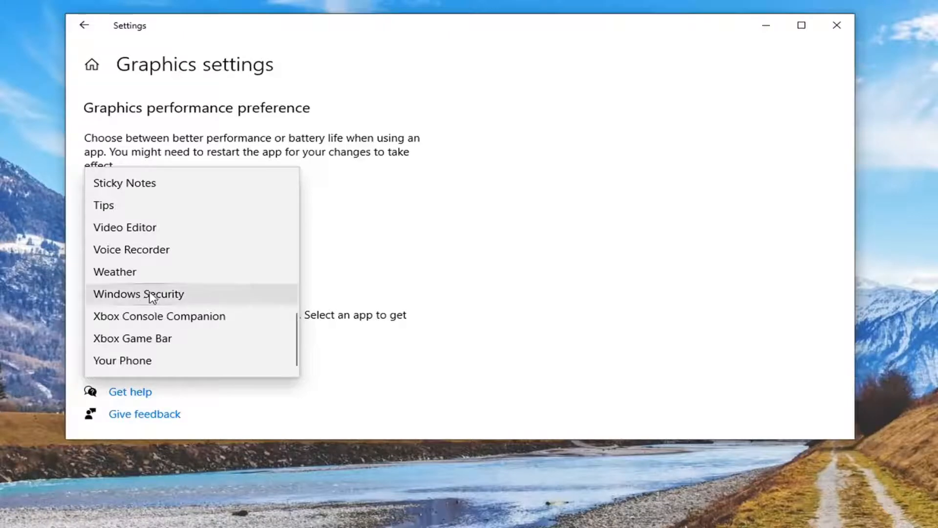
click(138, 294)
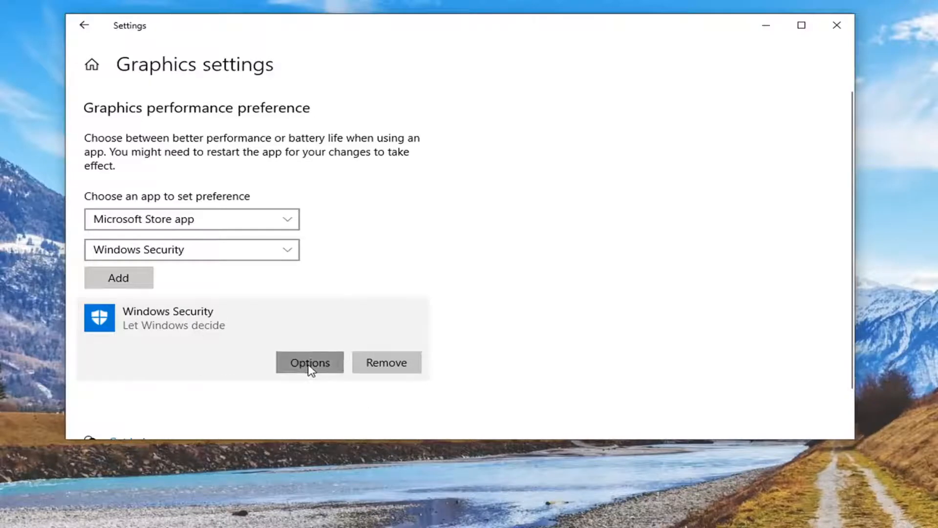
- Set Windows Security's graphics preference to High performance, save it, and close Settings
click(310, 362)
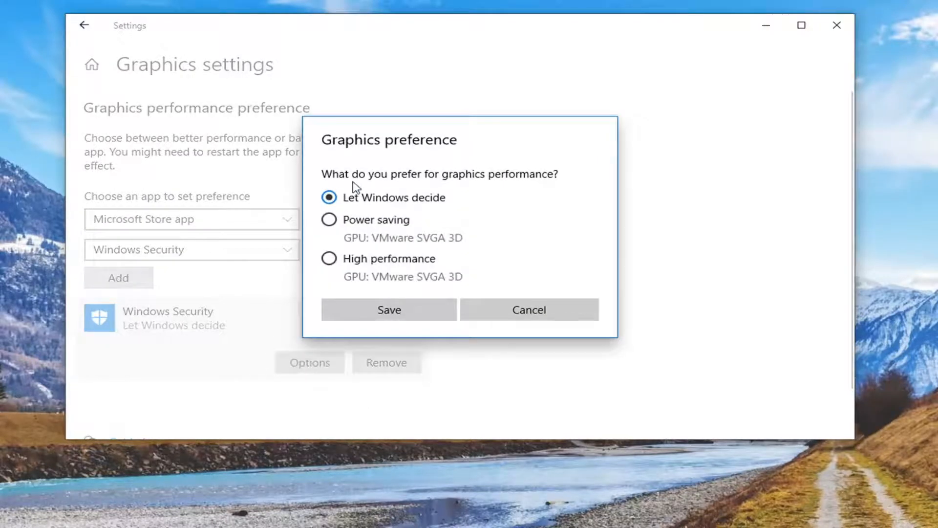
mouse_move(511, 189)
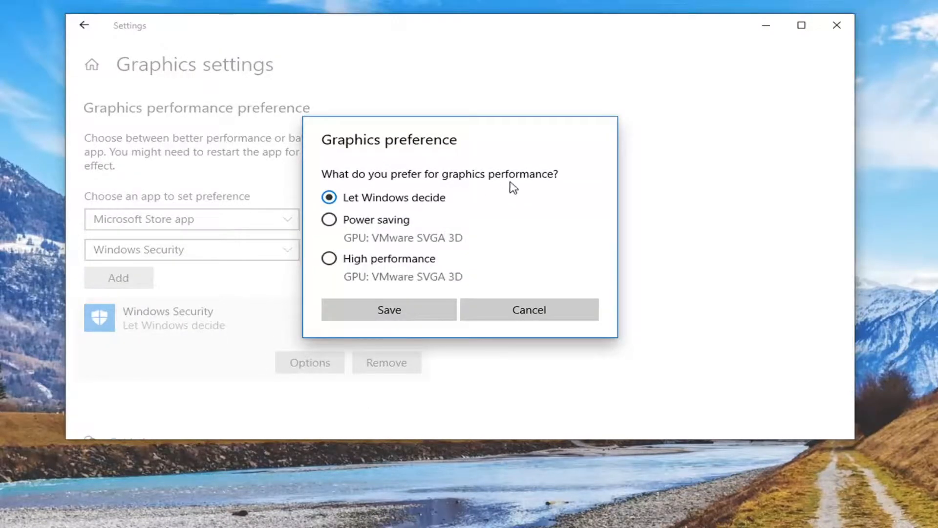
mouse_move(361, 274)
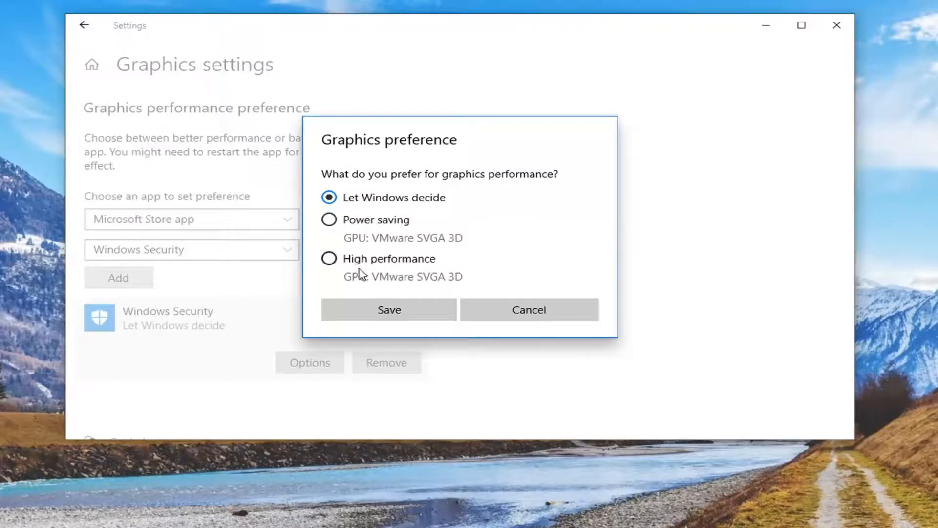
mouse_move(387, 268)
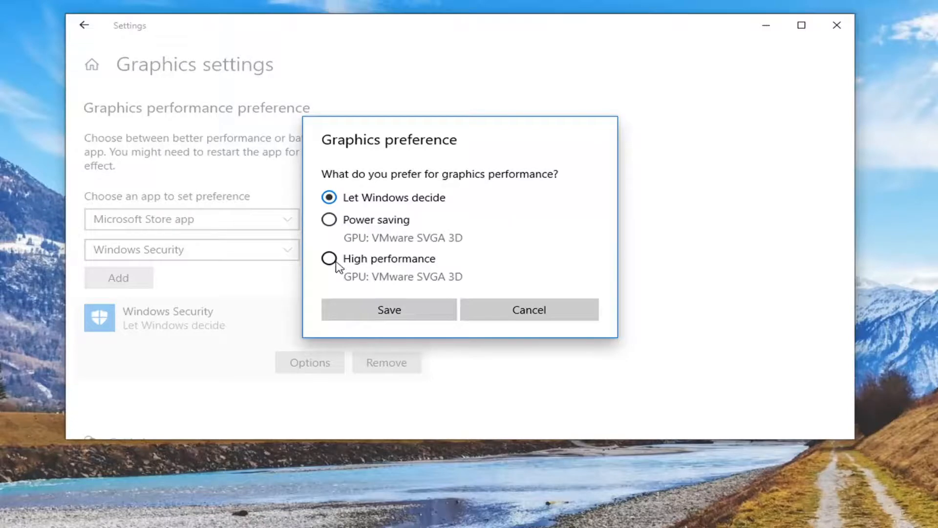
click(329, 258)
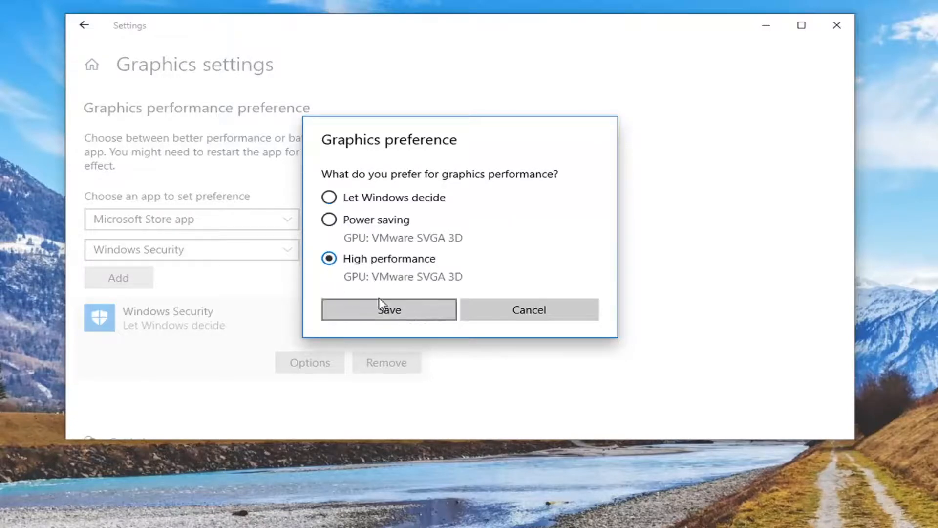
click(388, 309)
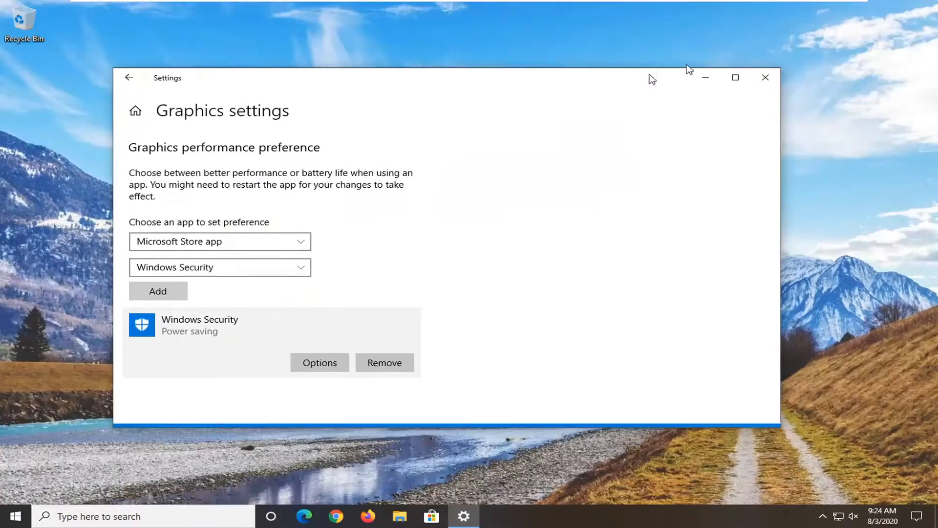
click(765, 77)
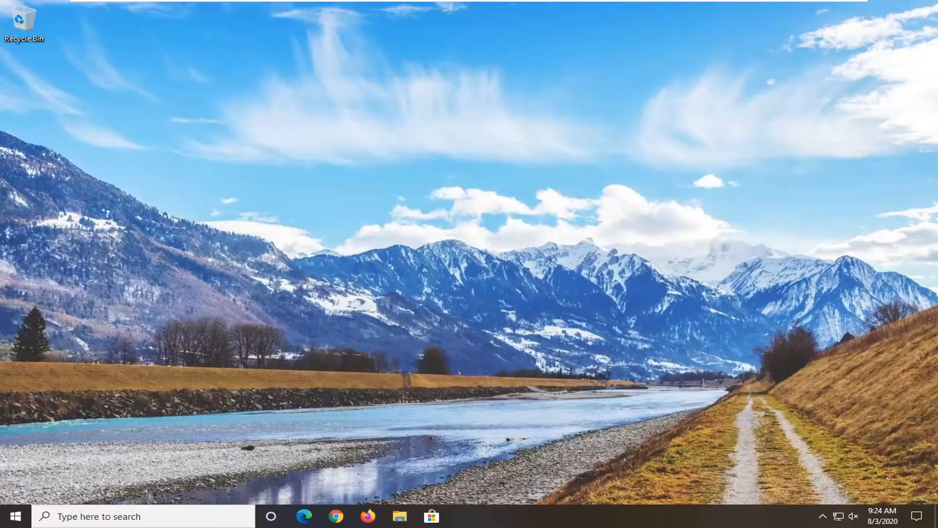